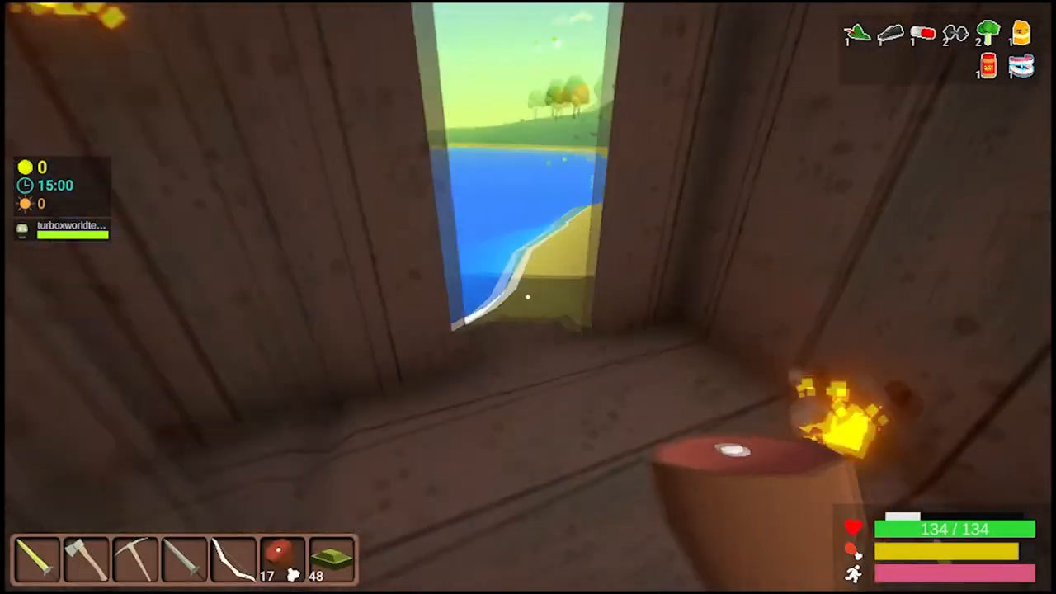
mouse_move(528, 297)
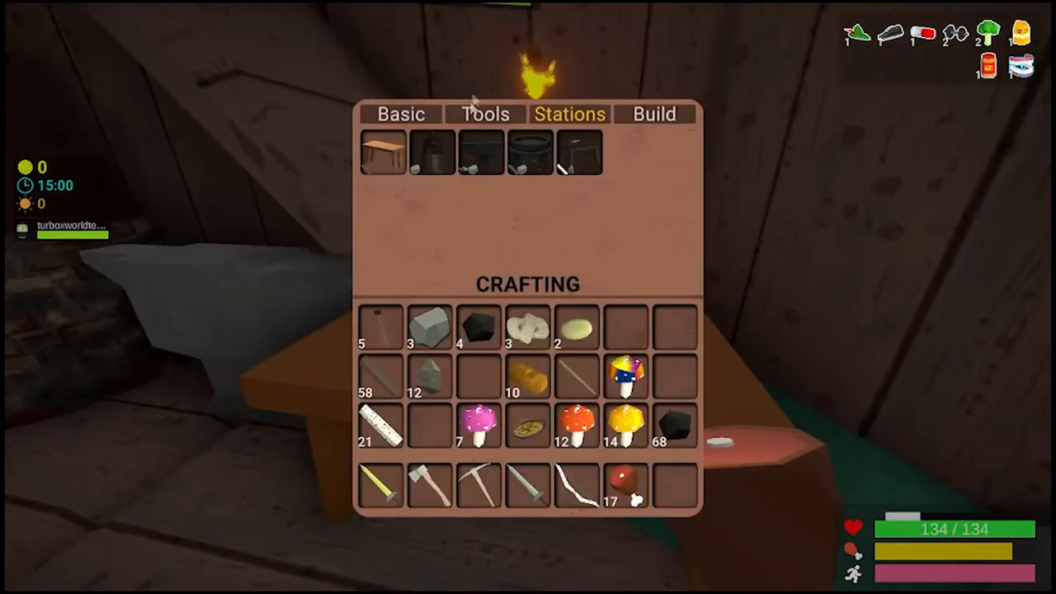
Switch the crafting menu to basic recipes and interact in the cabin
left_click(399, 114)
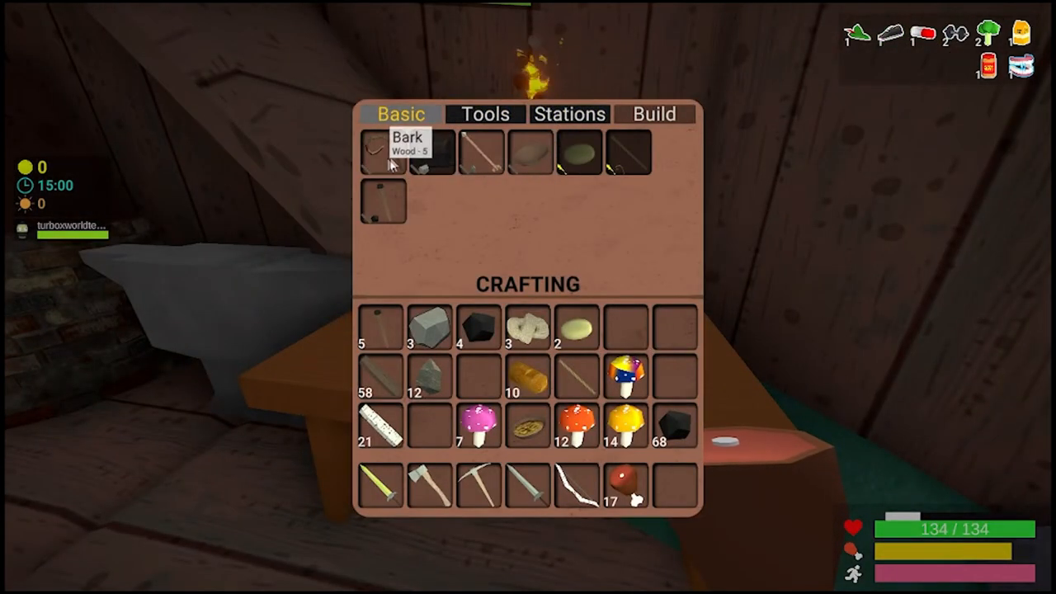
mouse_move(478, 156)
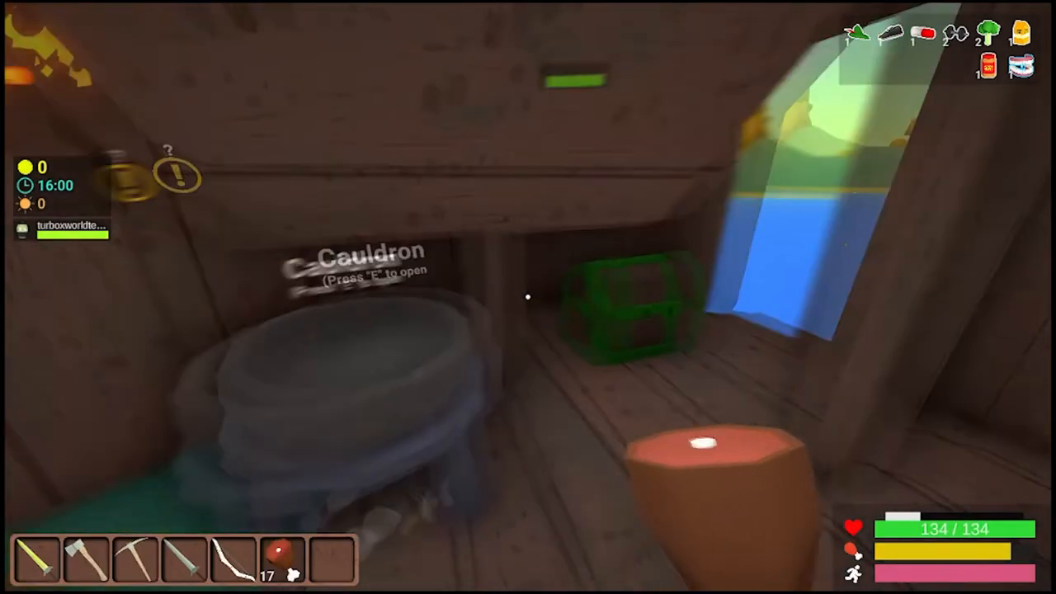
key("e")
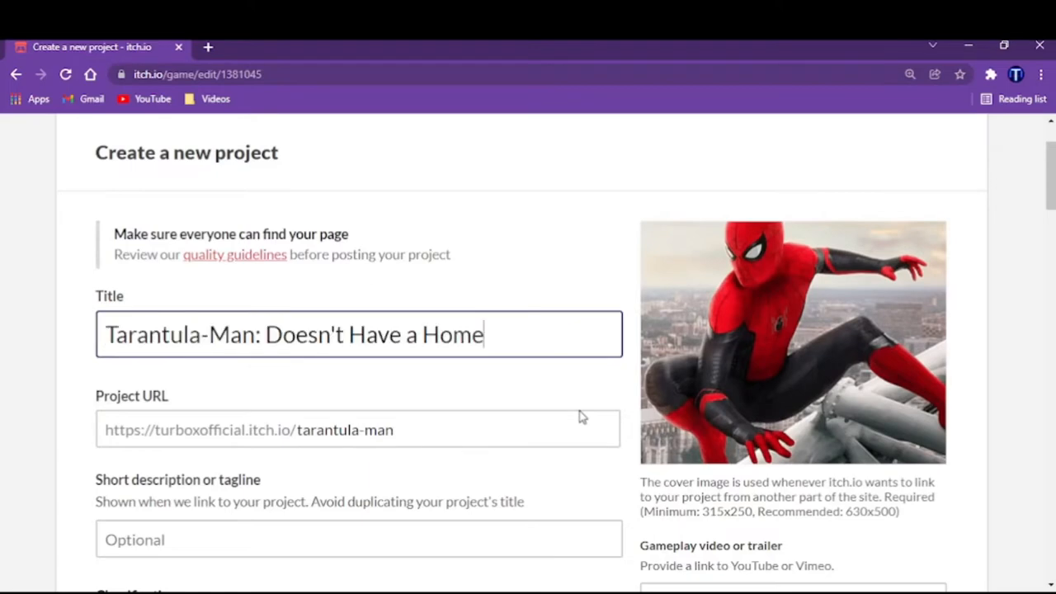
Enter the tagline 'Tarantula-Man: Doesn't Have a Home is base... (me) in' in the short description field
scroll("down", 3)
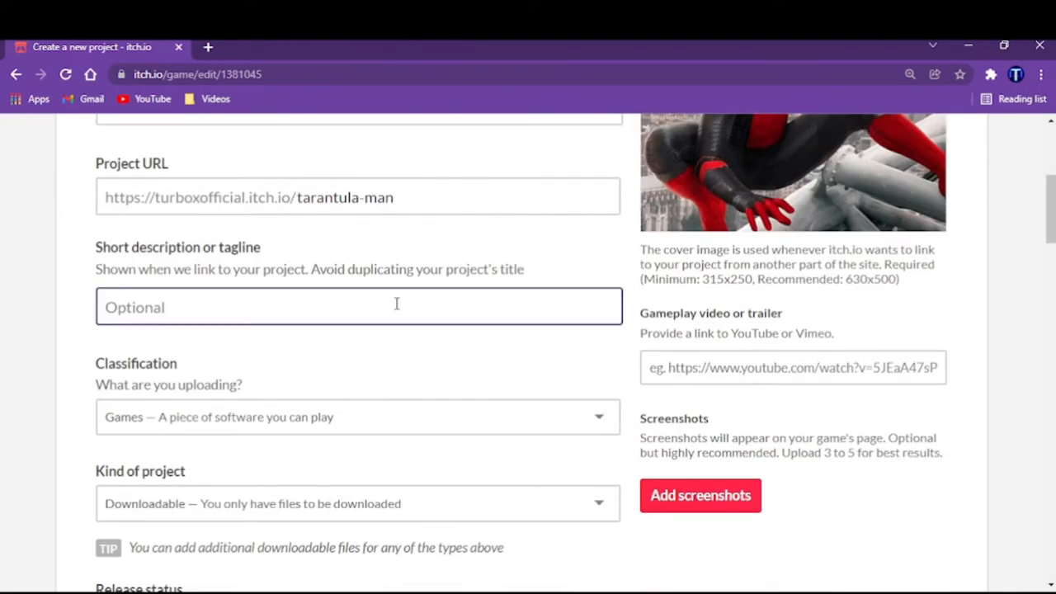
type("Tarantula-Man: Doesn't Have a Home is base")
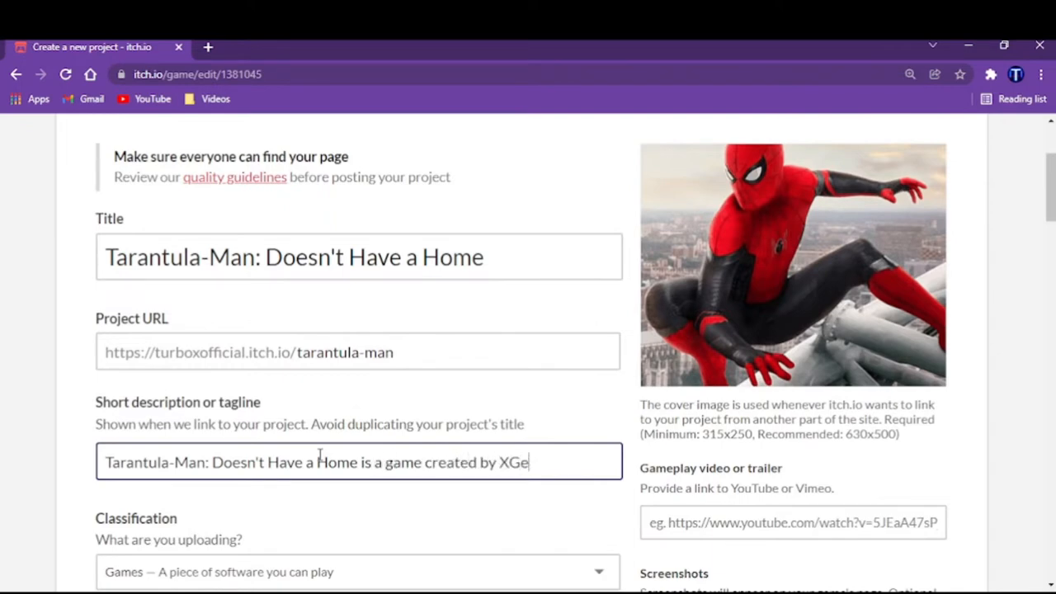
type("nius (me) in")
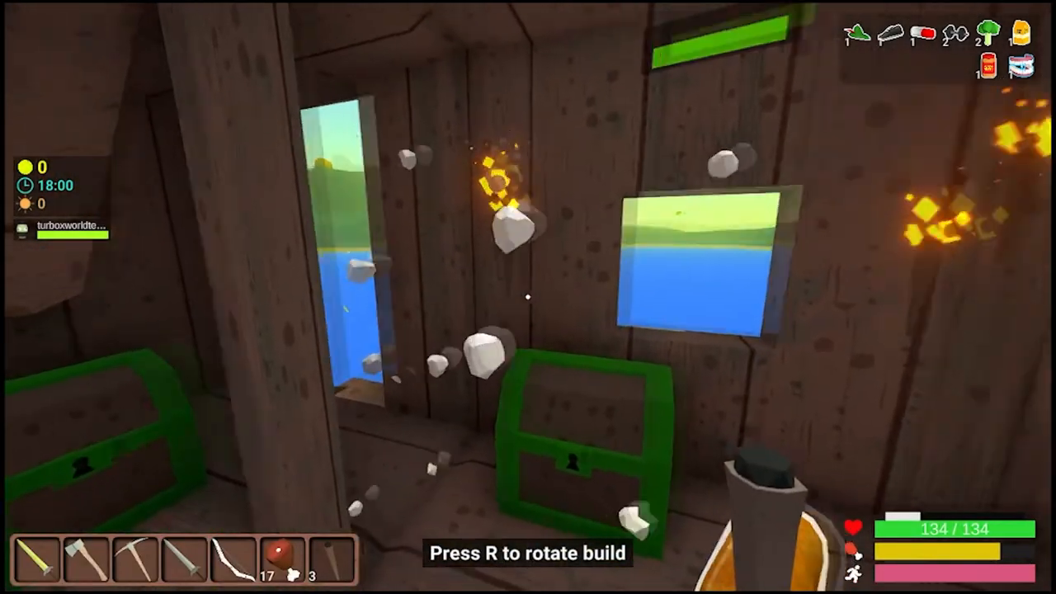
mouse_move(527, 297)
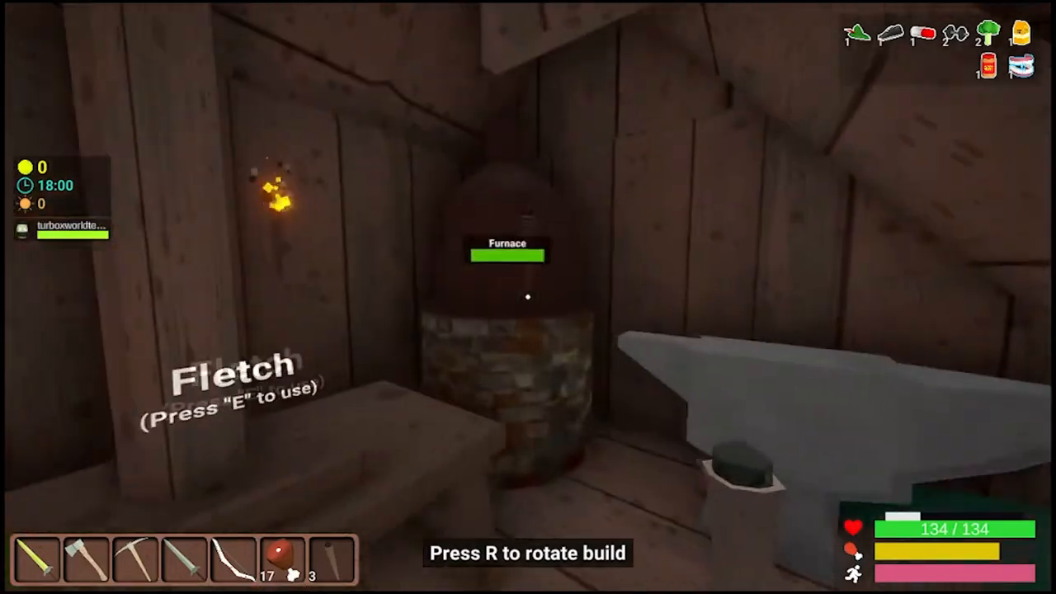
mouse_move(528, 297)
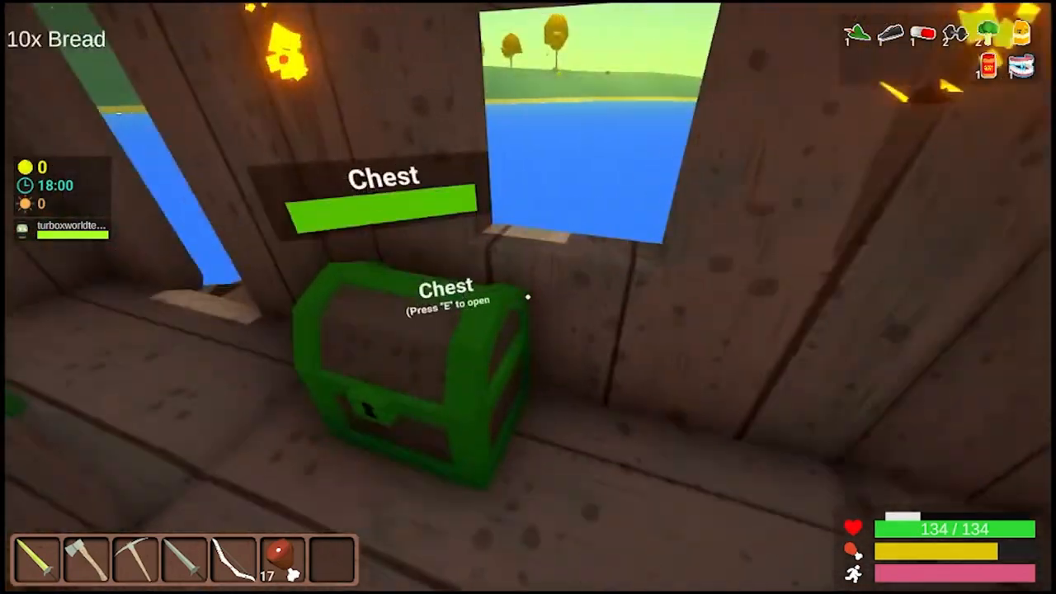
Pick up the bread lying around the cabin's crafting stations and chests
key("e")
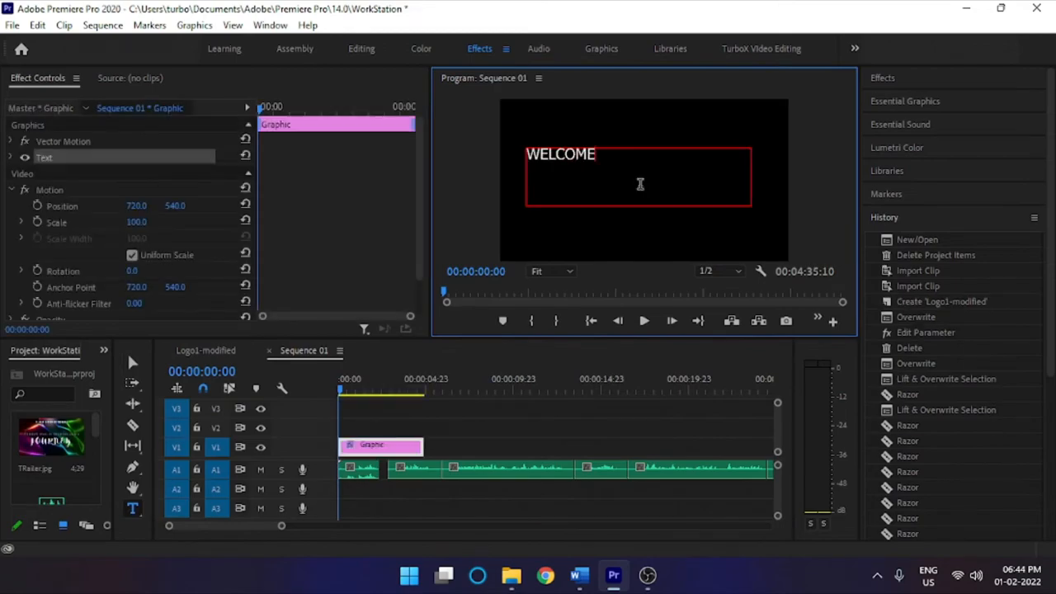
View the live Tarantula-Man game page down to the Comments section
left_click(544, 574)
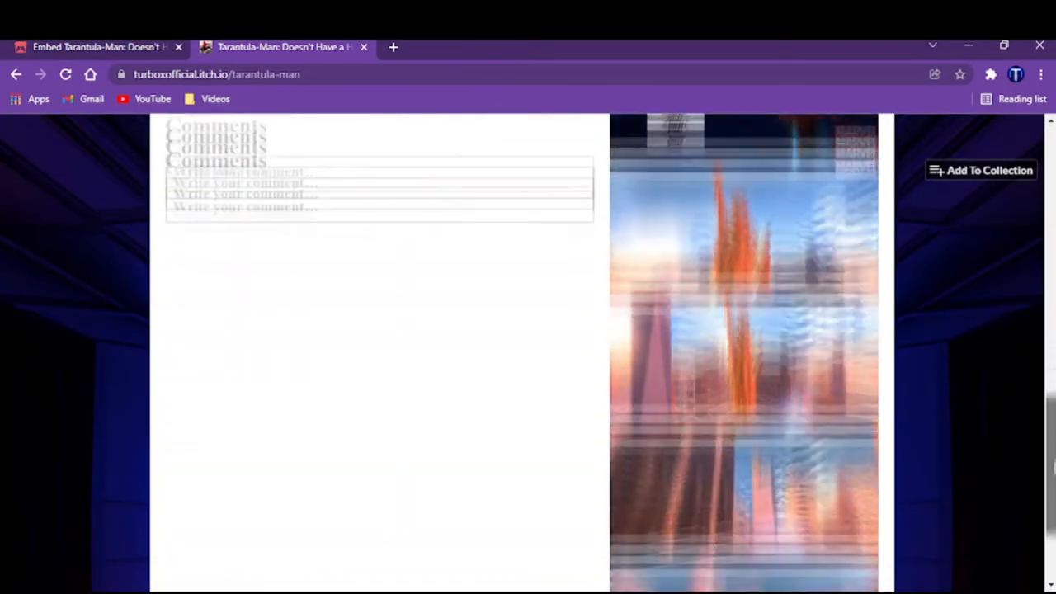
scroll("down", 3)
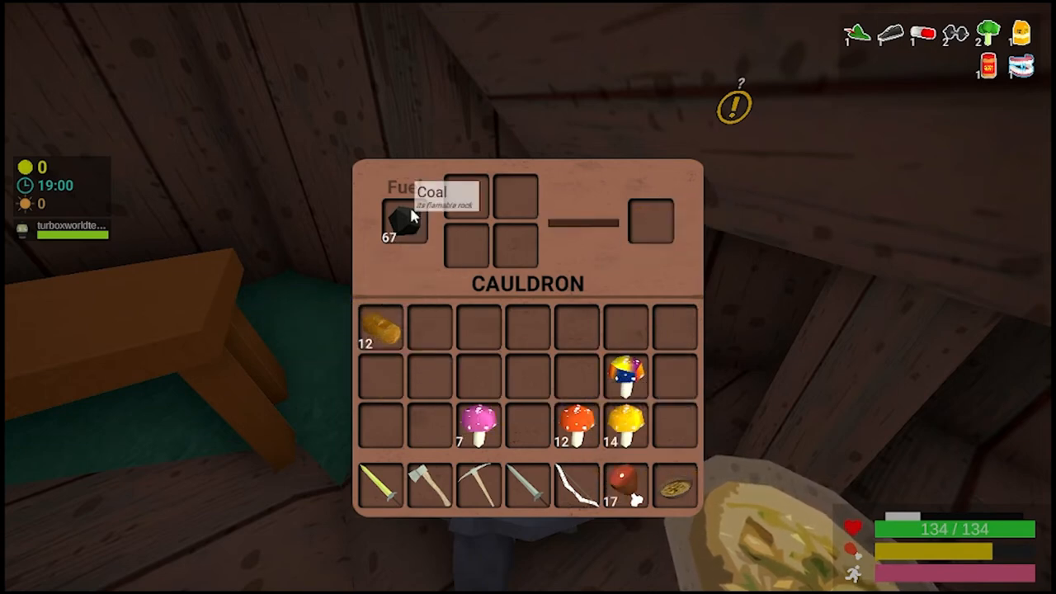
Close the coal-fuelled cauldron interface and head outside toward the lakeshore
key("Escape")
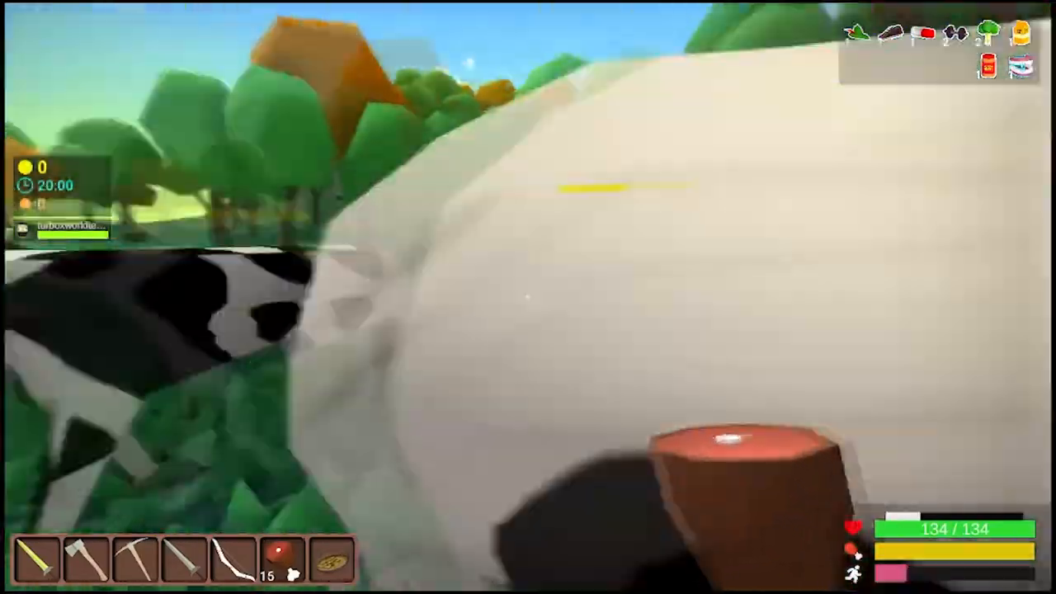
mouse_move(527, 297)
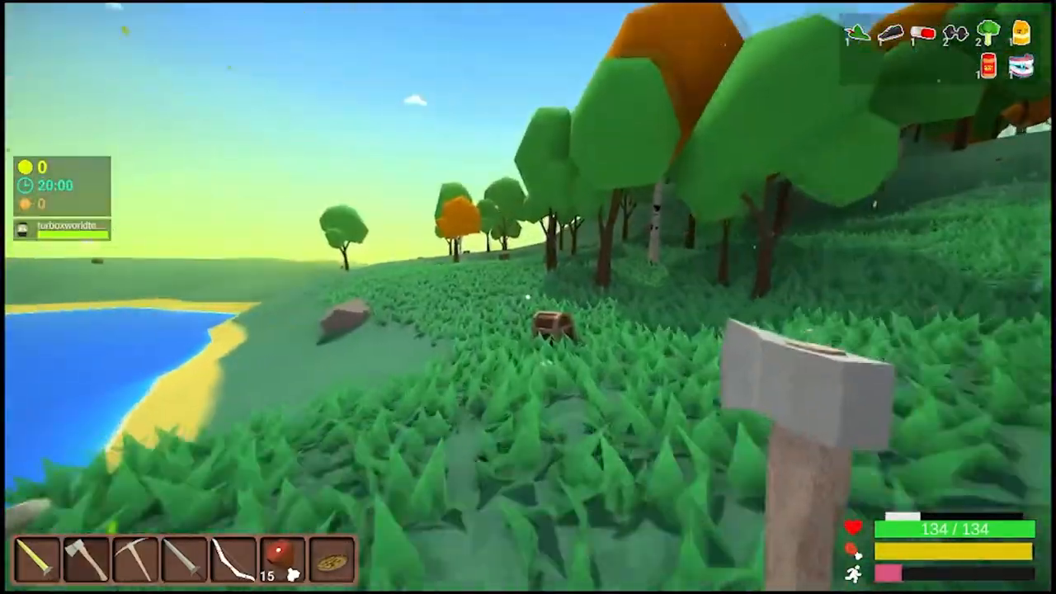
mouse_move(528, 297)
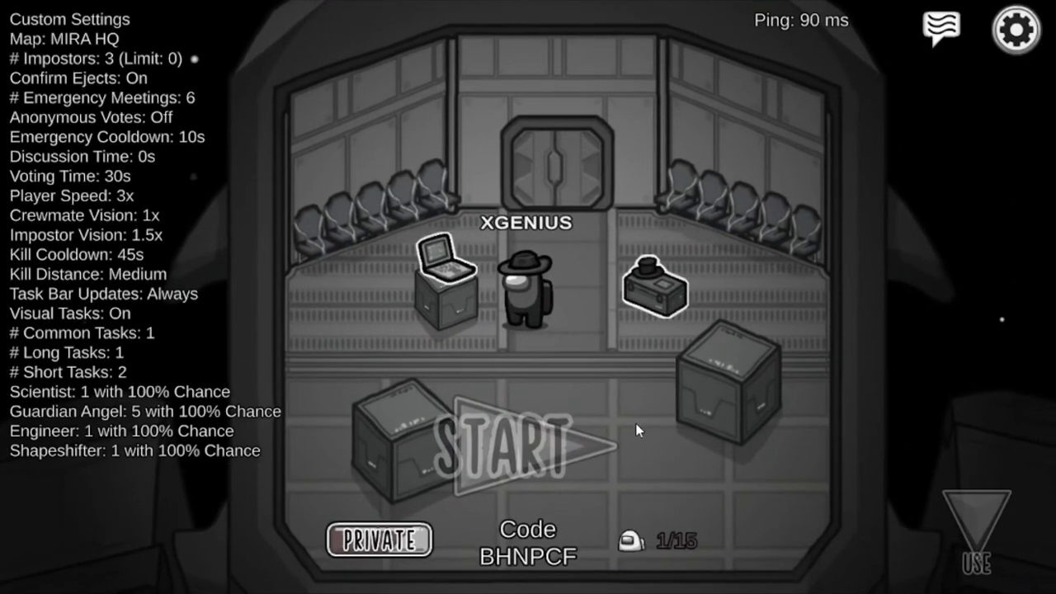
left_click(379, 541)
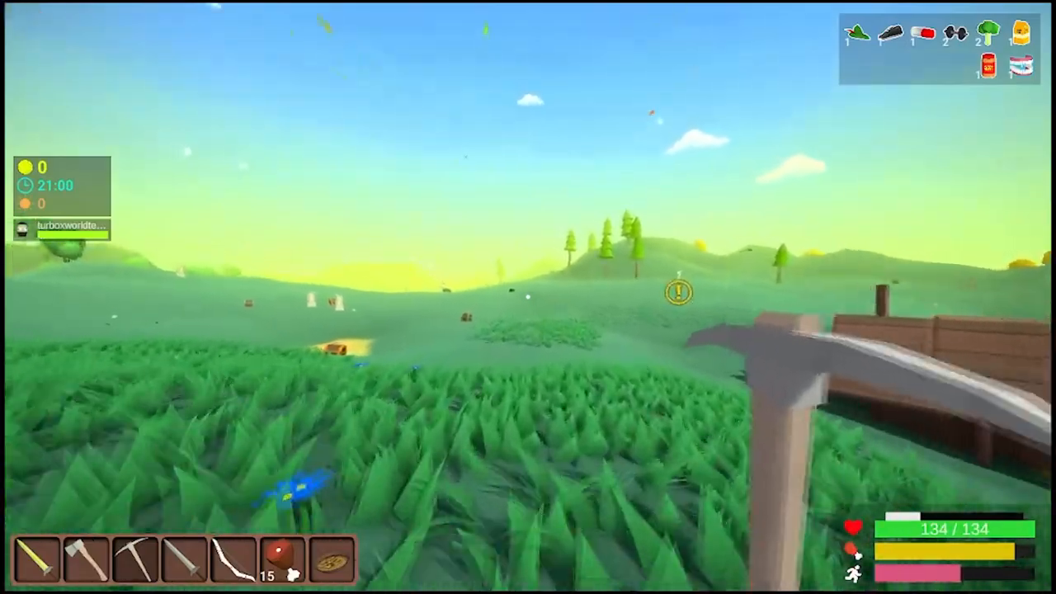
mouse_move(528, 297)
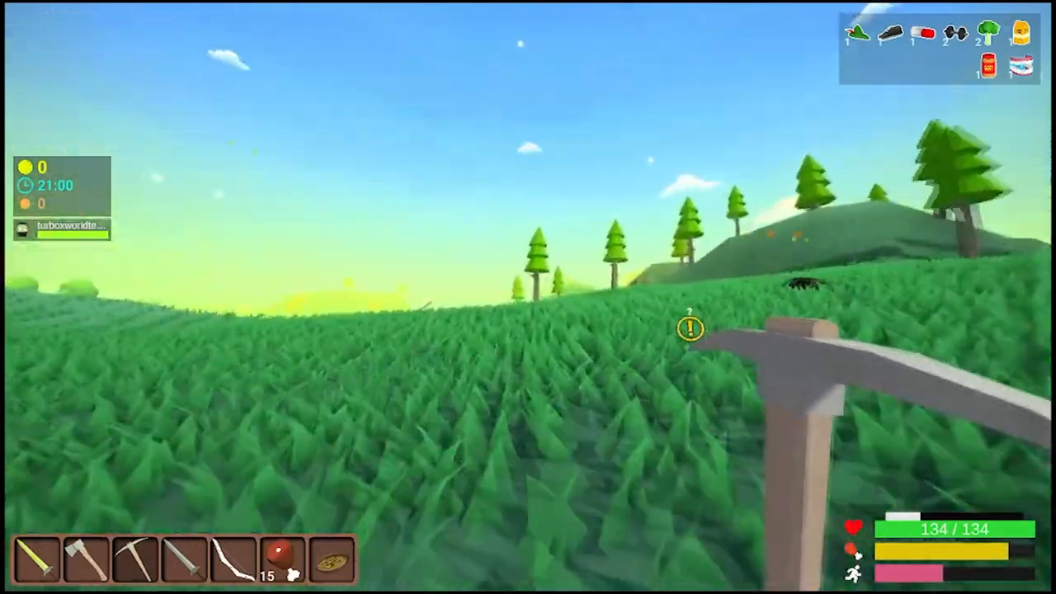
mouse_move(528, 297)
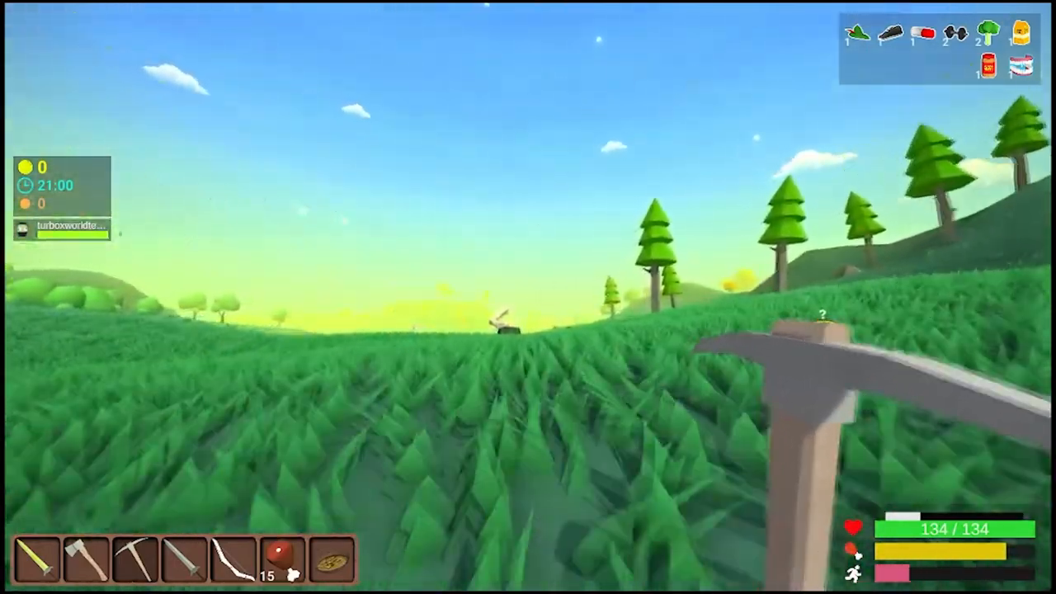